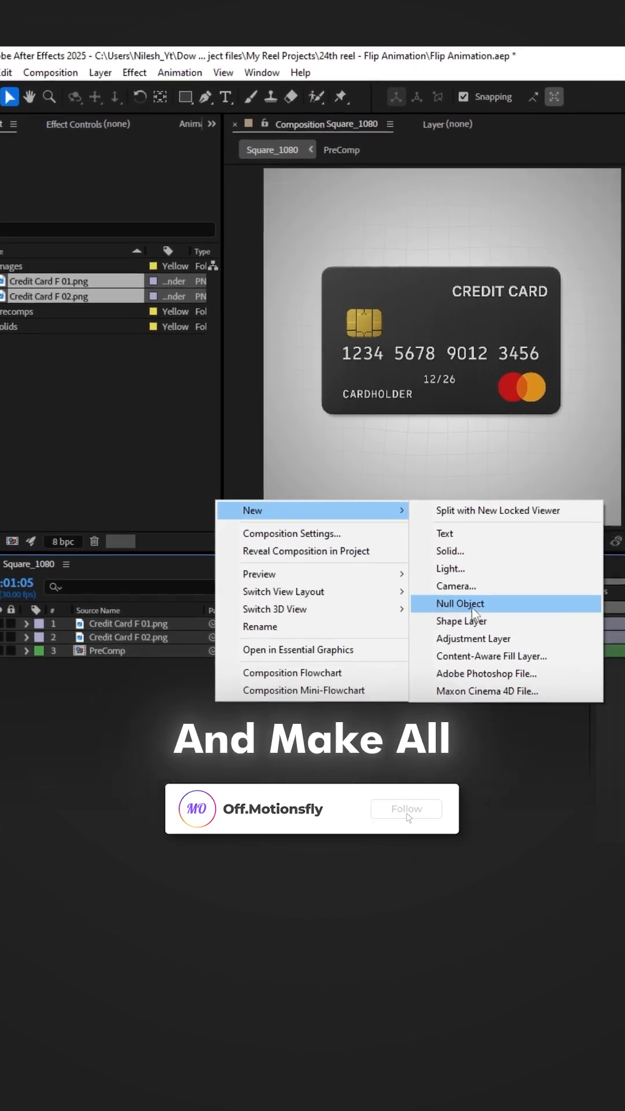
Add a new Null Object layer to the credit card composition from the Timeline.
left_click(459, 604)
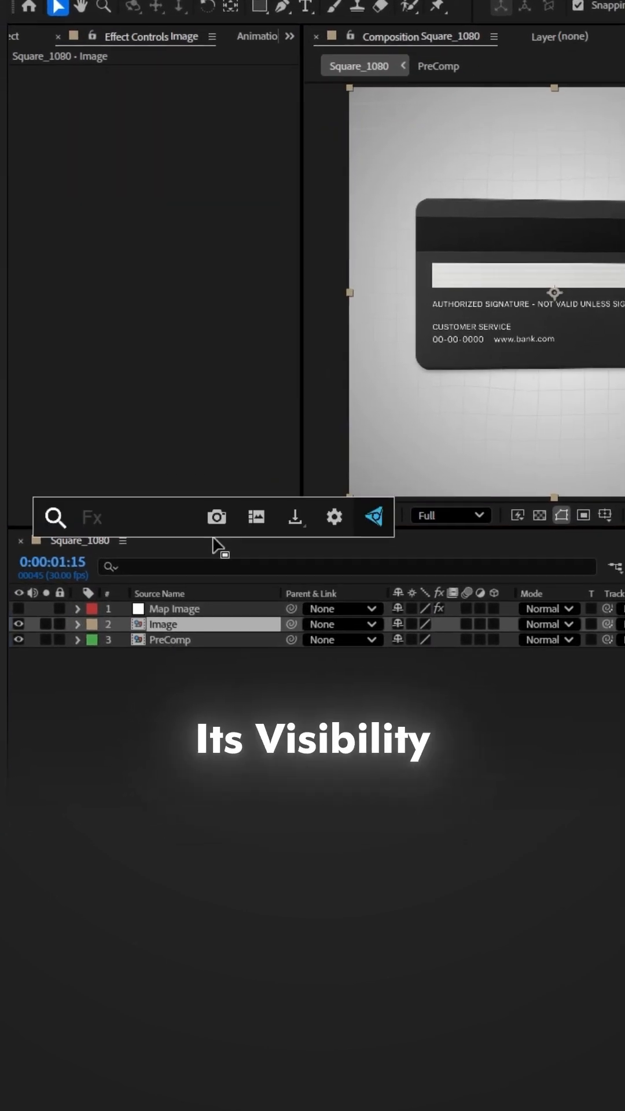
Apply Time Displacement to the Image layer, using 1. Map Image as the displacement layer.
type("time")
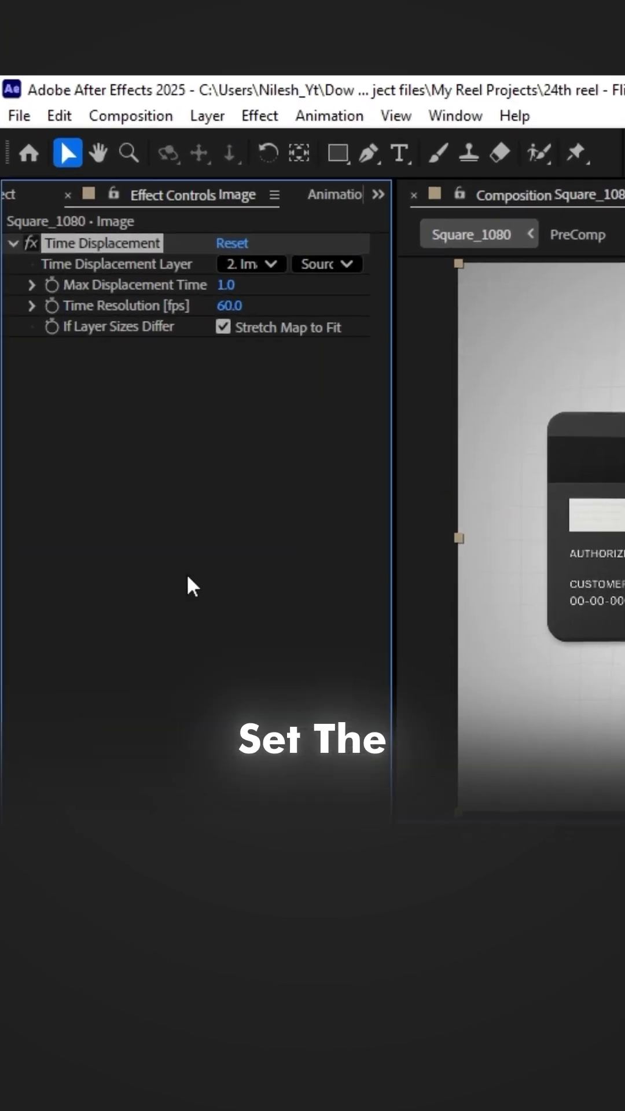
left_click(251, 263)
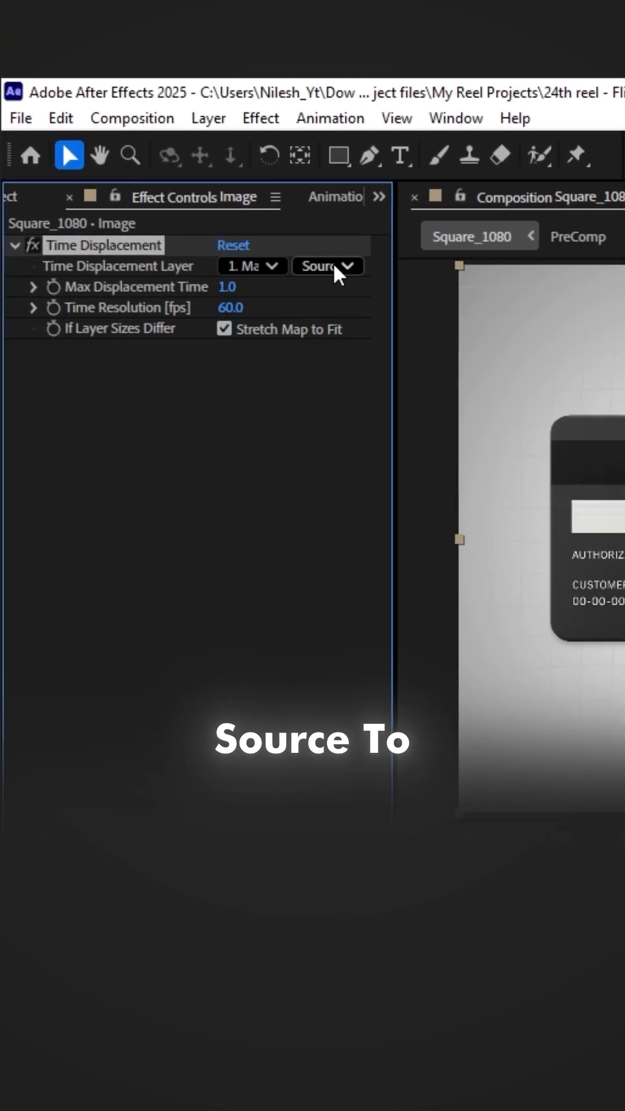